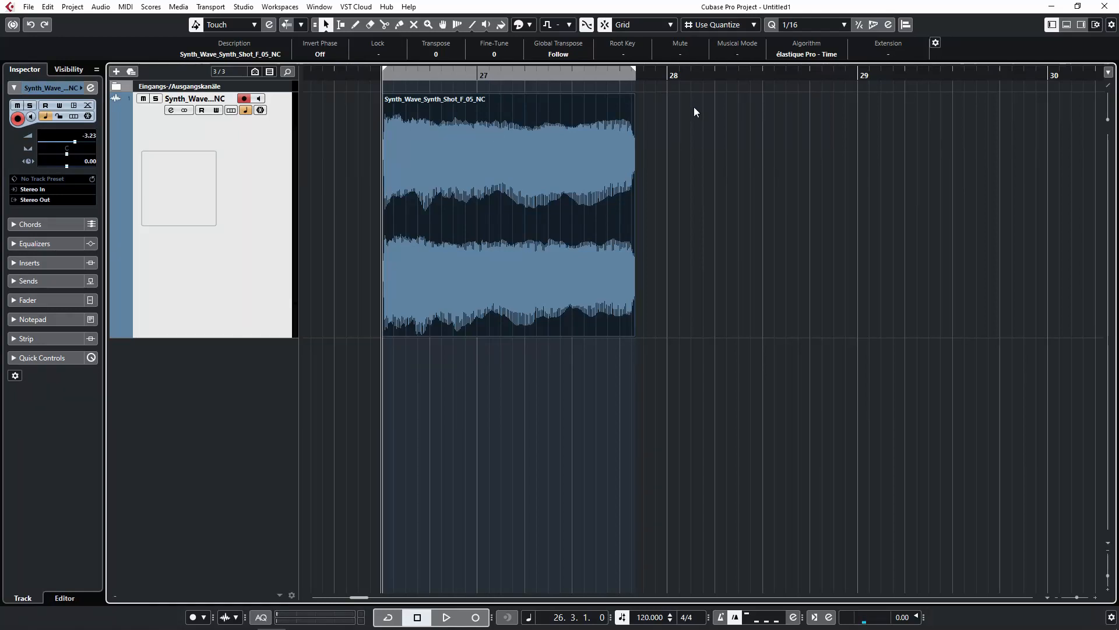
mouse_move(642, 132)
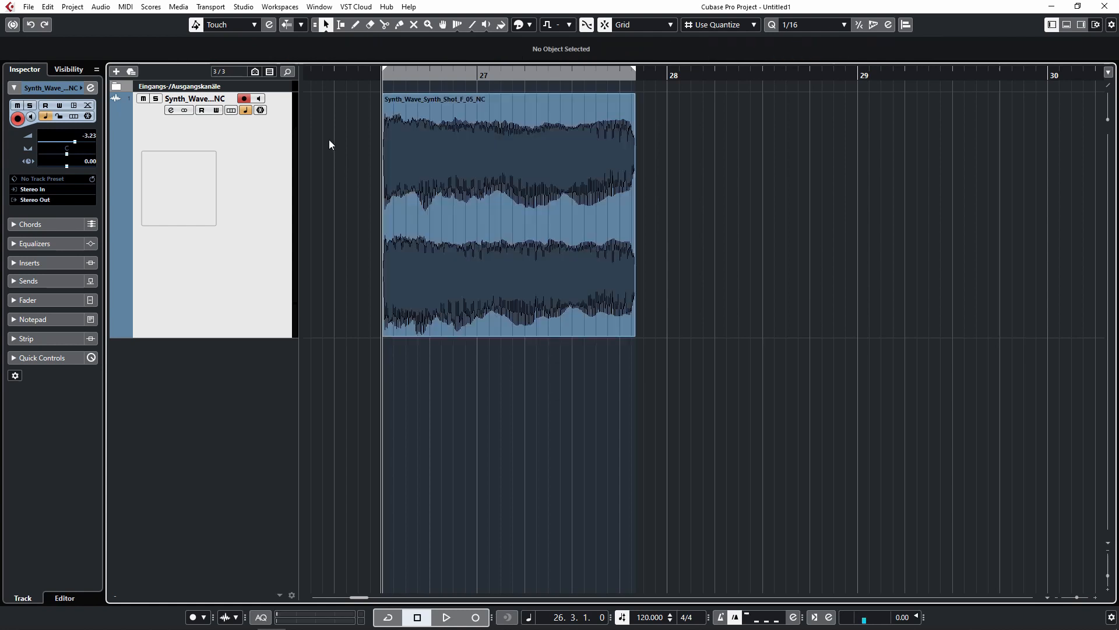
- Select the synth audio event, edit its Transpose value, and show the event properties list
click(507, 214)
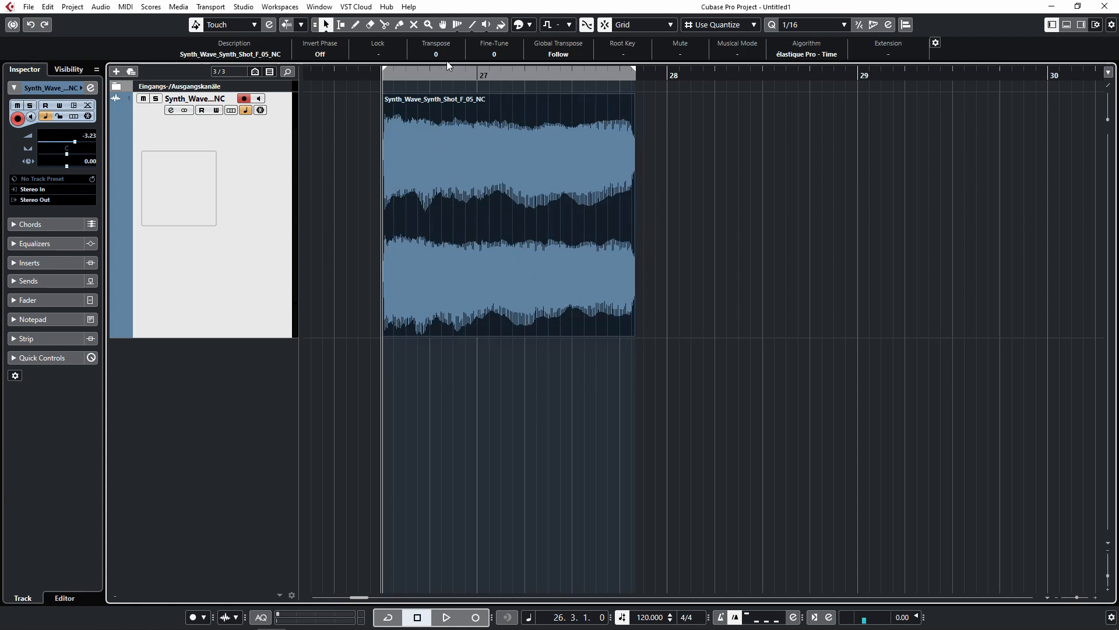
mouse_move(449, 47)
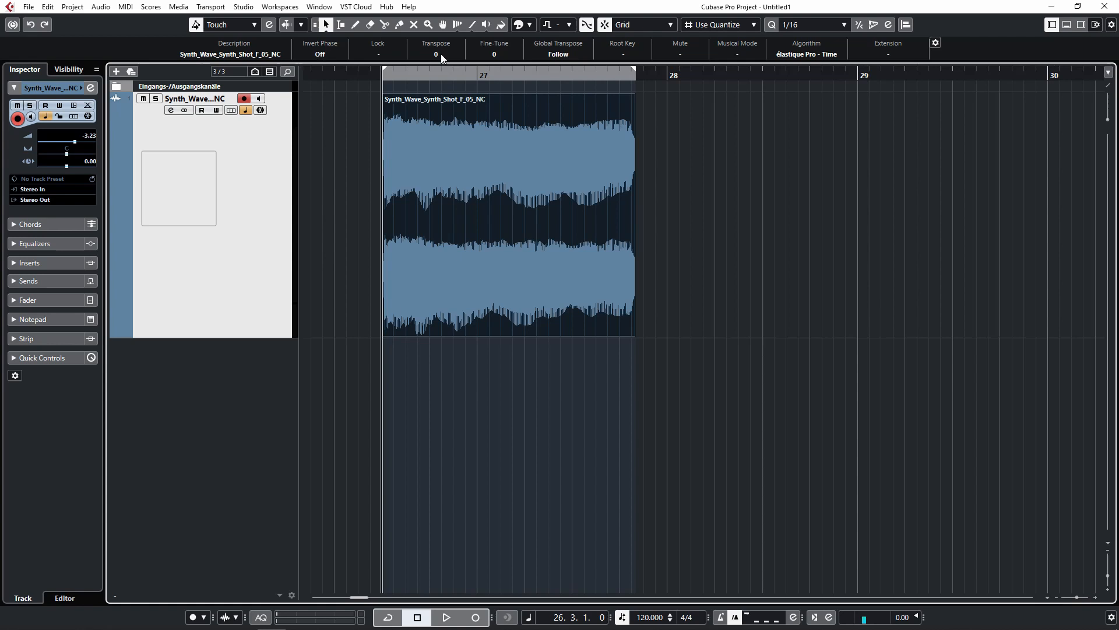
click(435, 54)
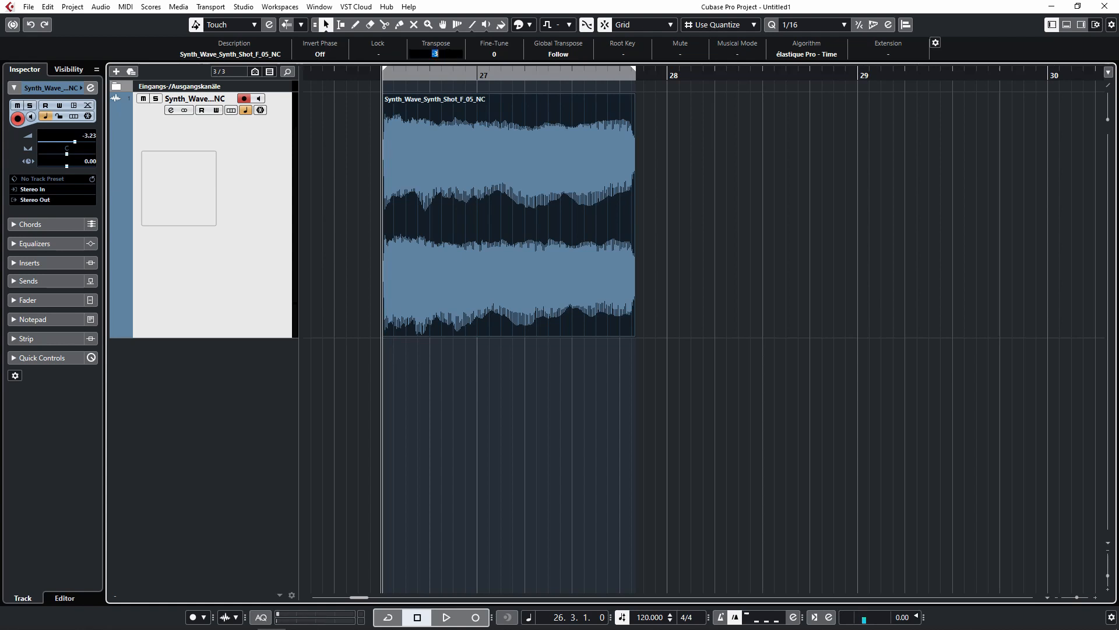
click(436, 53)
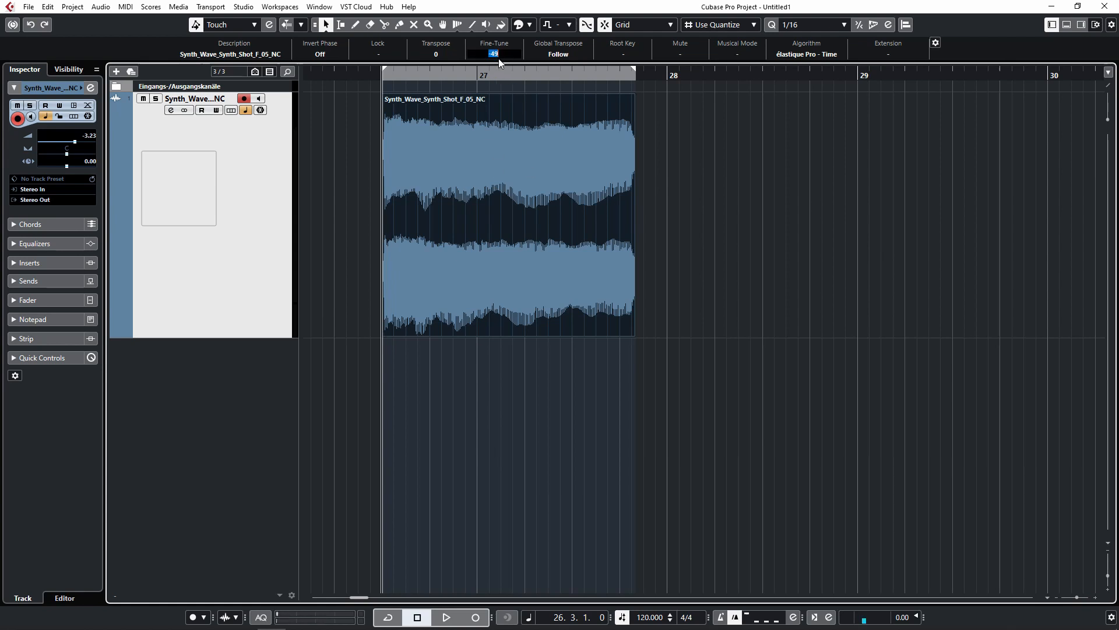
click(493, 54)
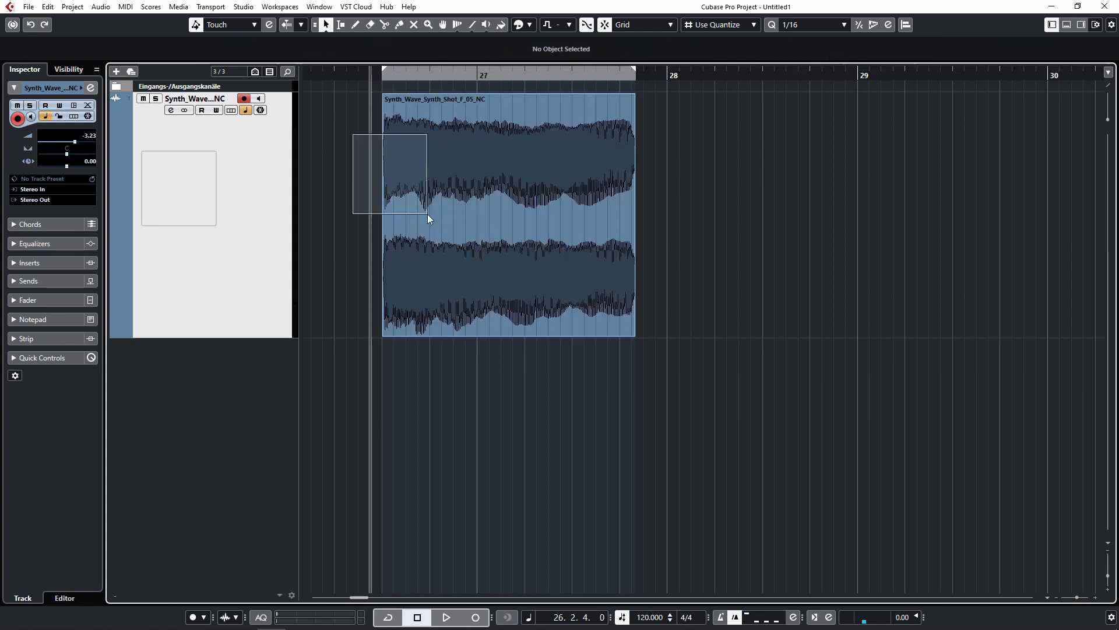
click(507, 214)
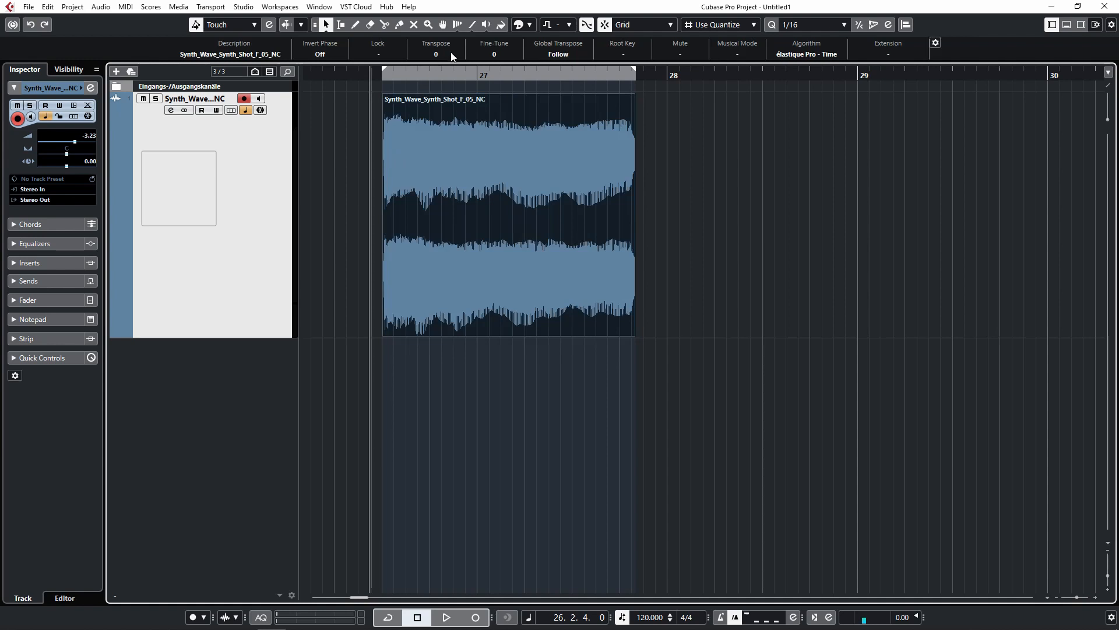
click(1098, 24)
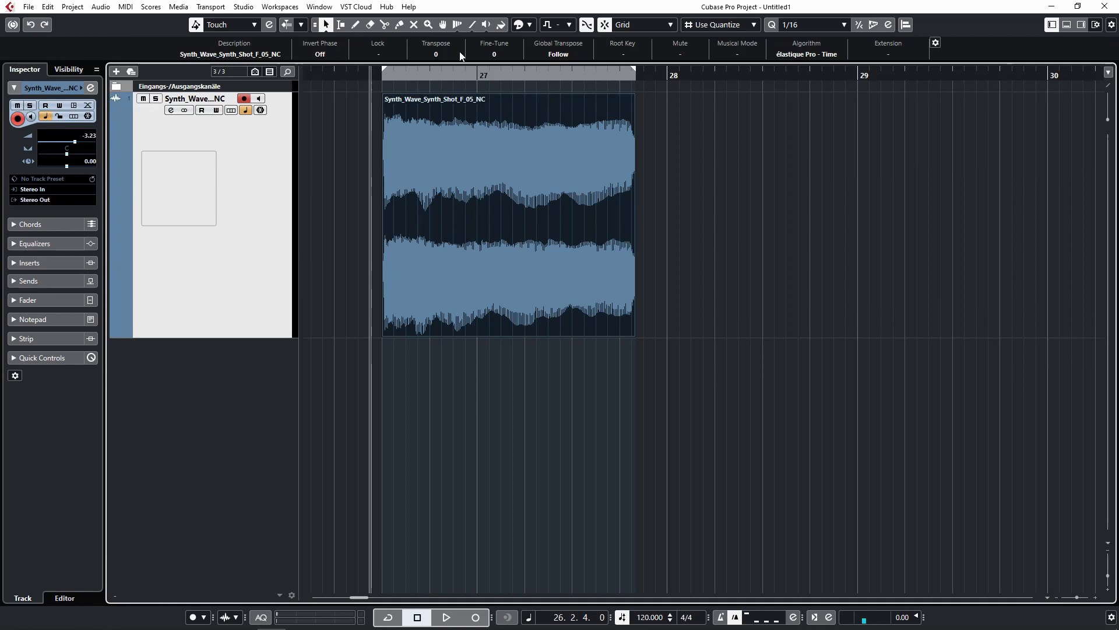
right_click(680, 43)
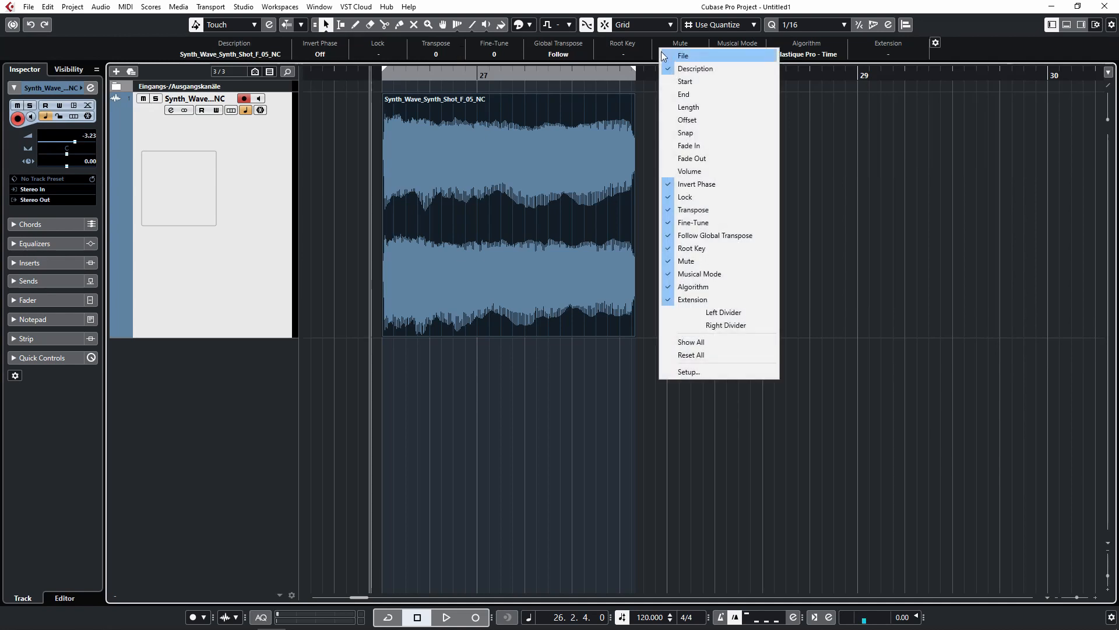
mouse_move(693, 209)
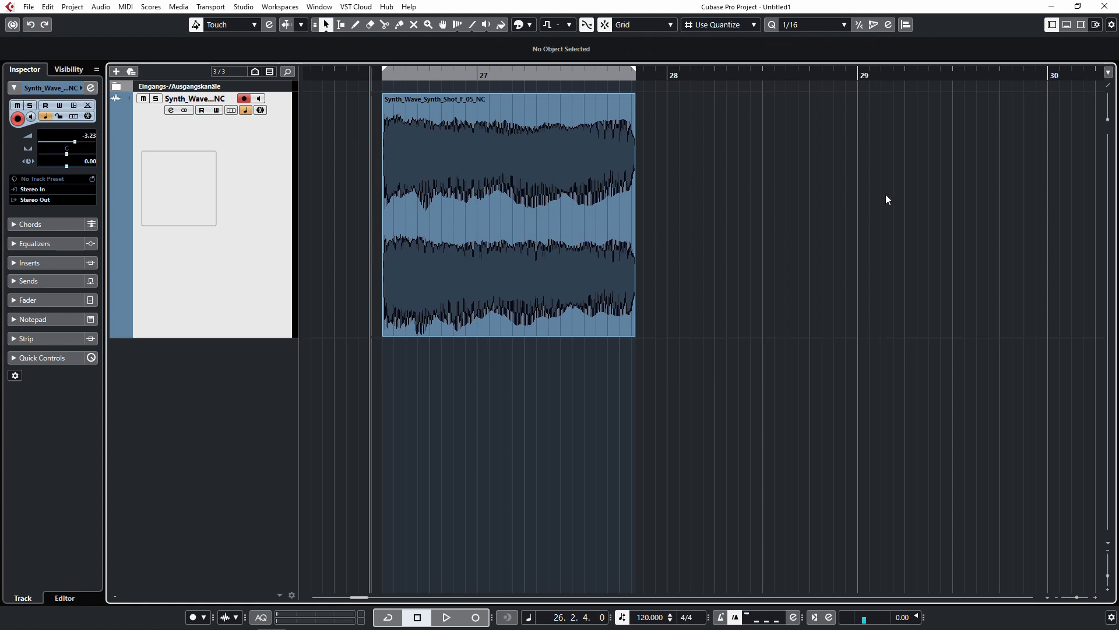
- Add Pitch Shift as an offline process on the Synth_Wave event
click(507, 214)
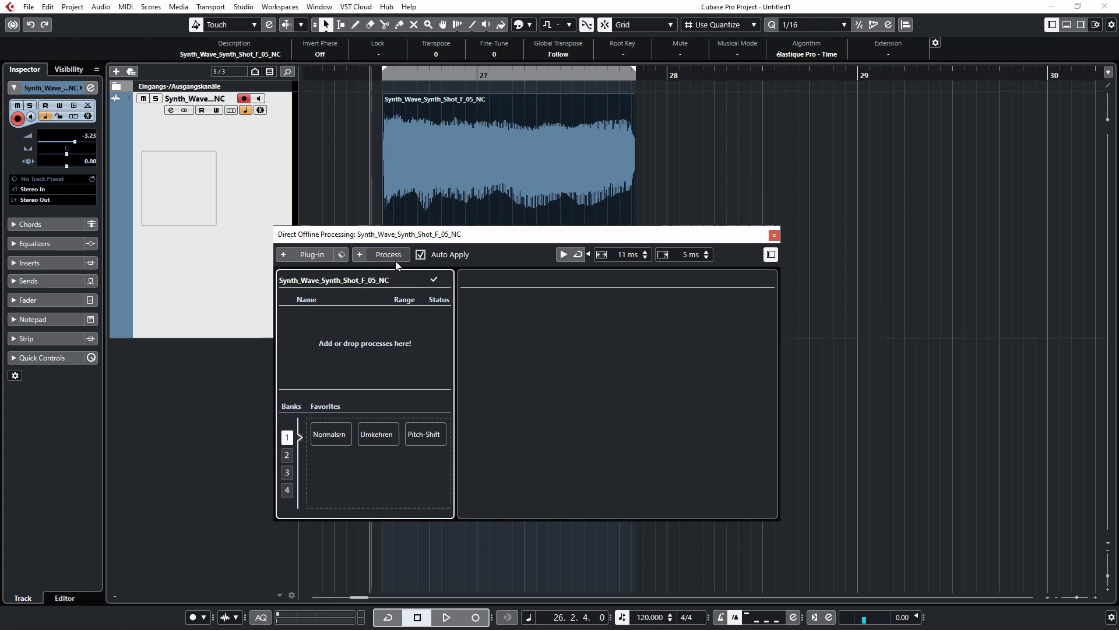
click(382, 254)
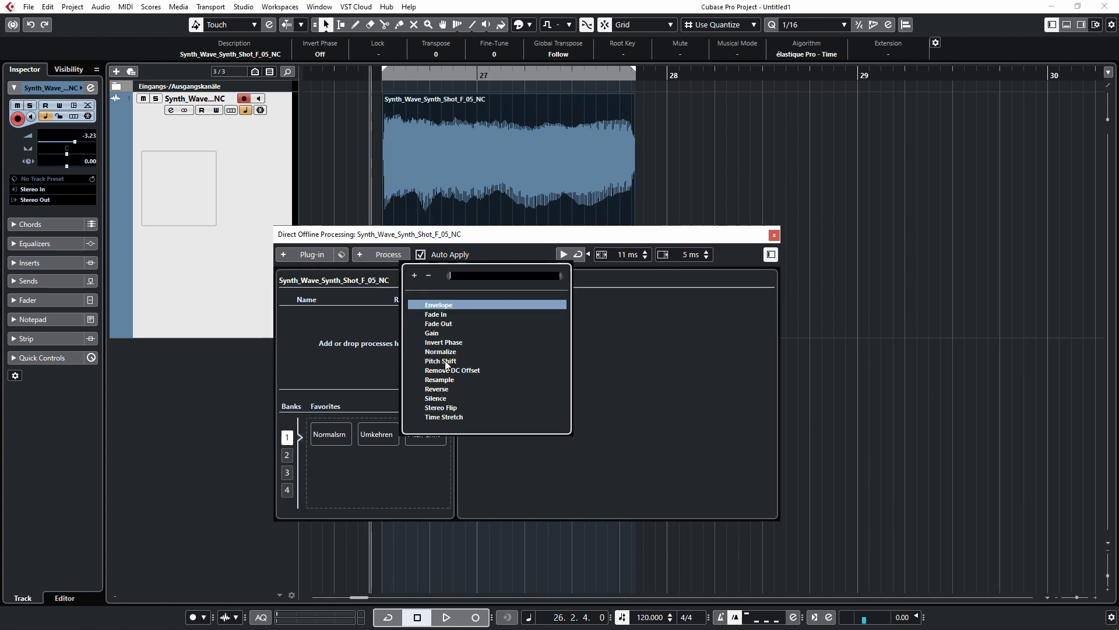
click(440, 361)
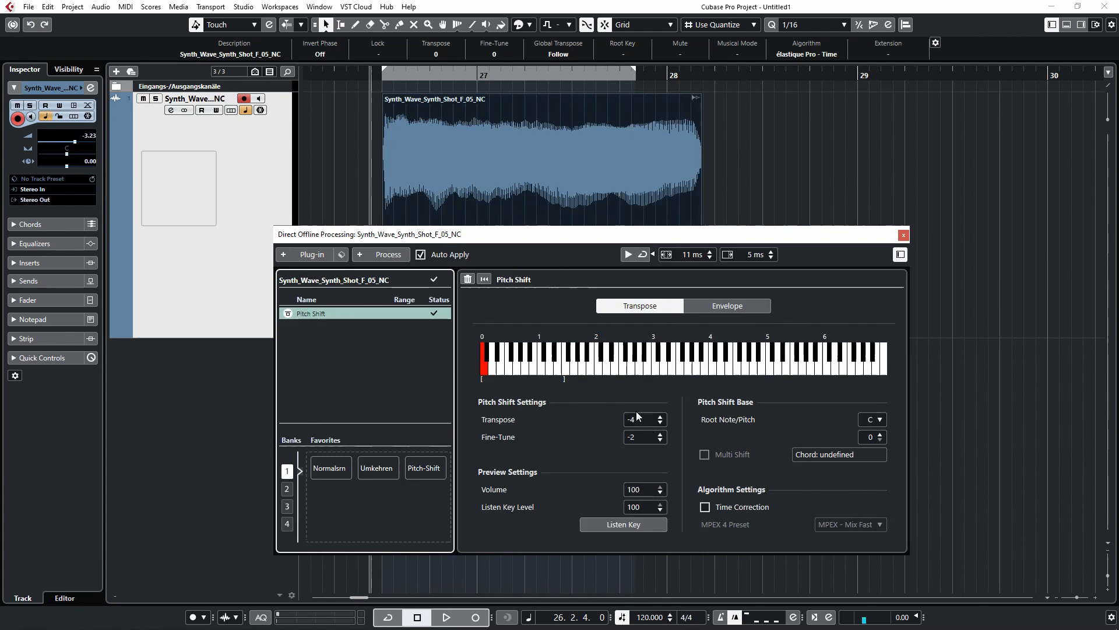
mouse_move(432, 65)
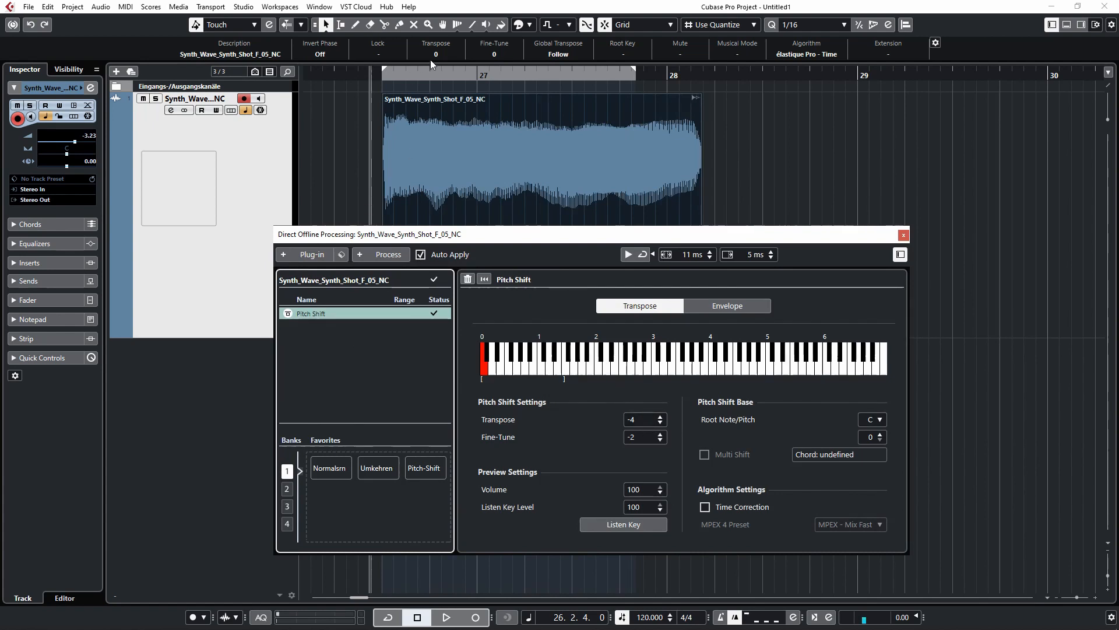
mouse_move(440, 57)
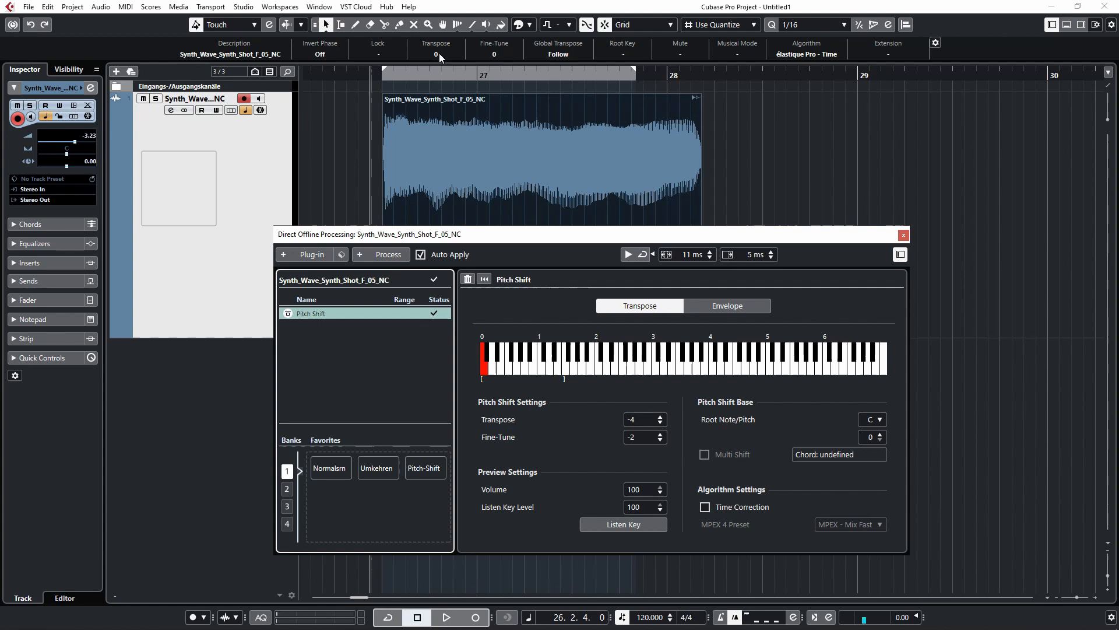
mouse_move(597, 411)
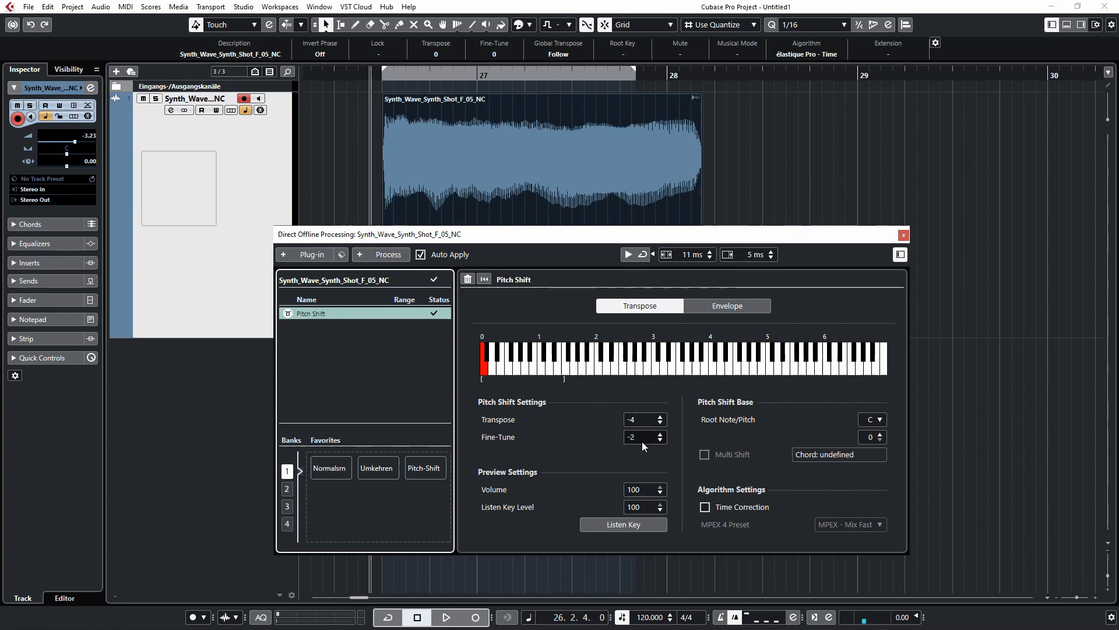
- Set Pitch Shift Transpose to -5 with Fine-Tune -2 and Time Correction on
double_click(639, 419)
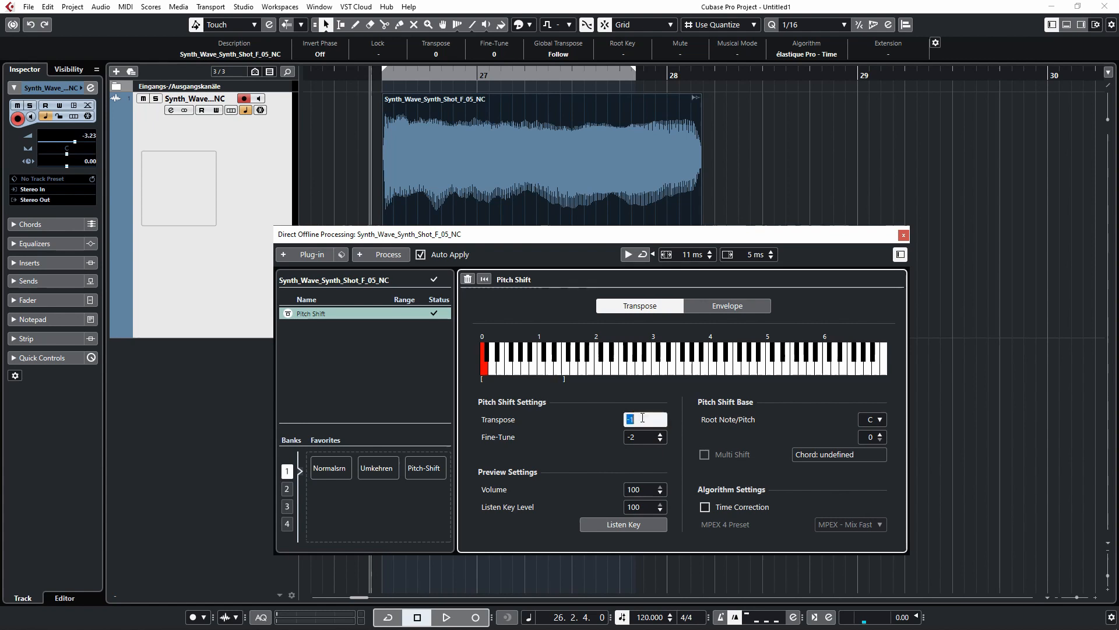
text(4)
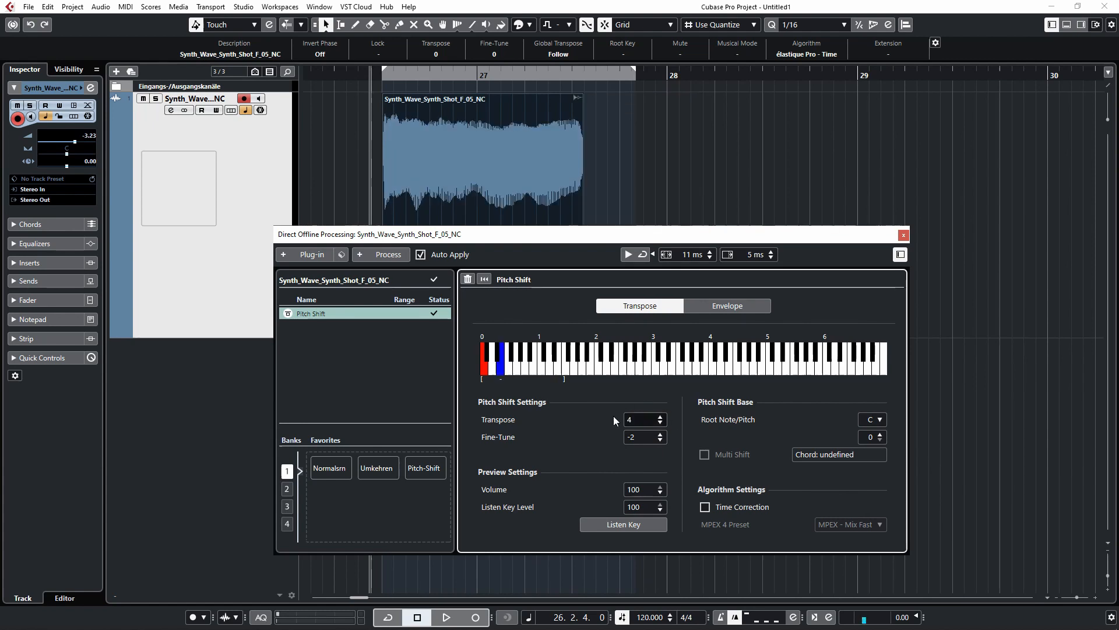
mouse_move(635, 451)
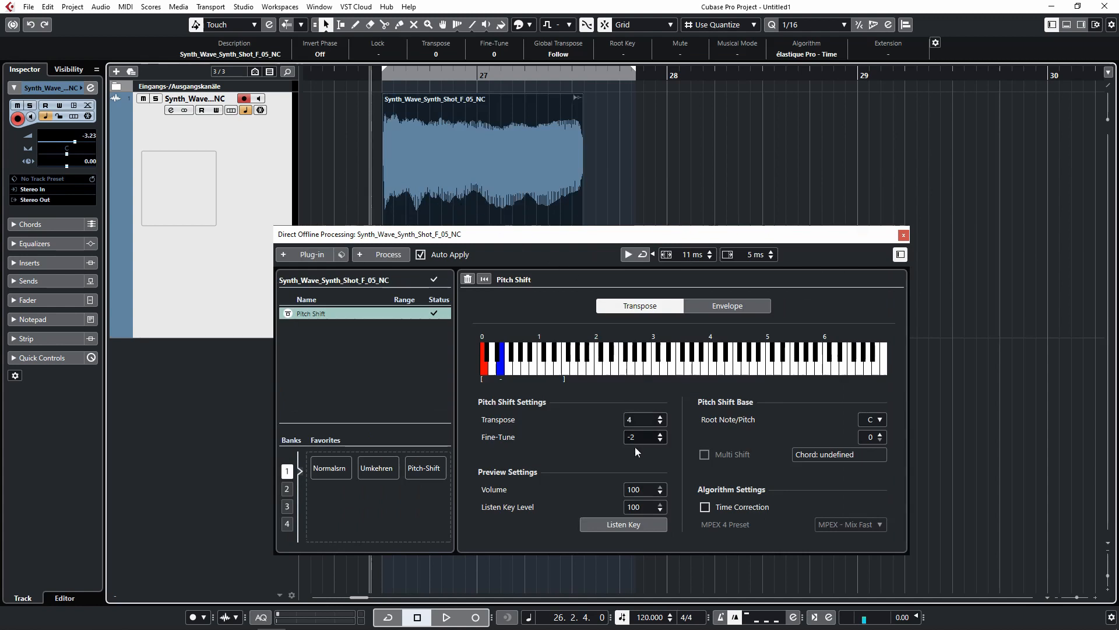
click(658, 423)
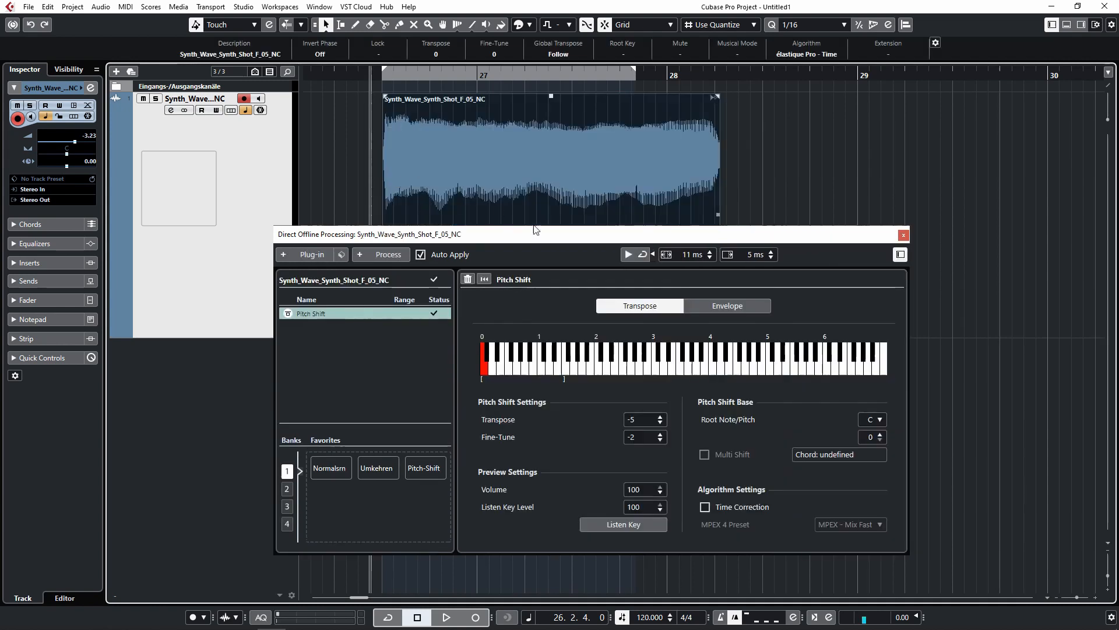
mouse_move(810, 497)
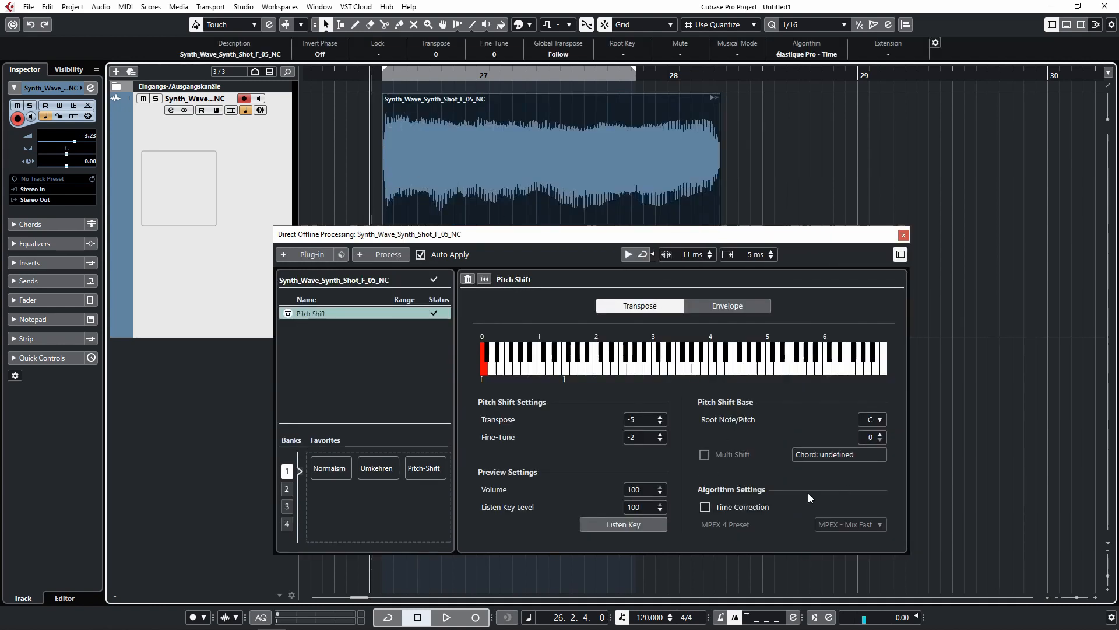
click(706, 507)
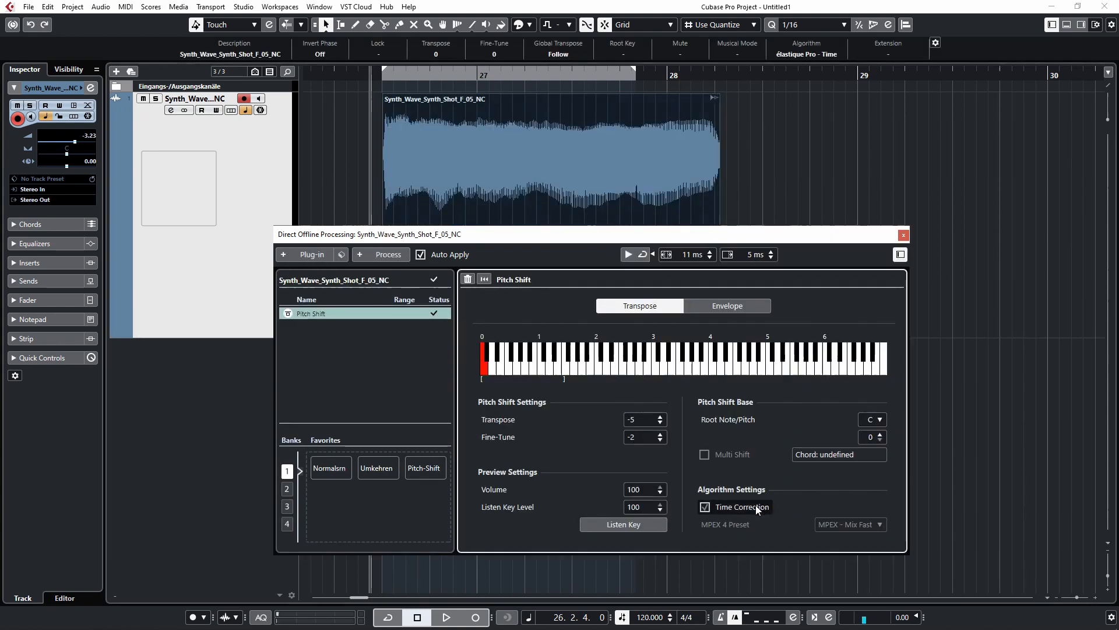